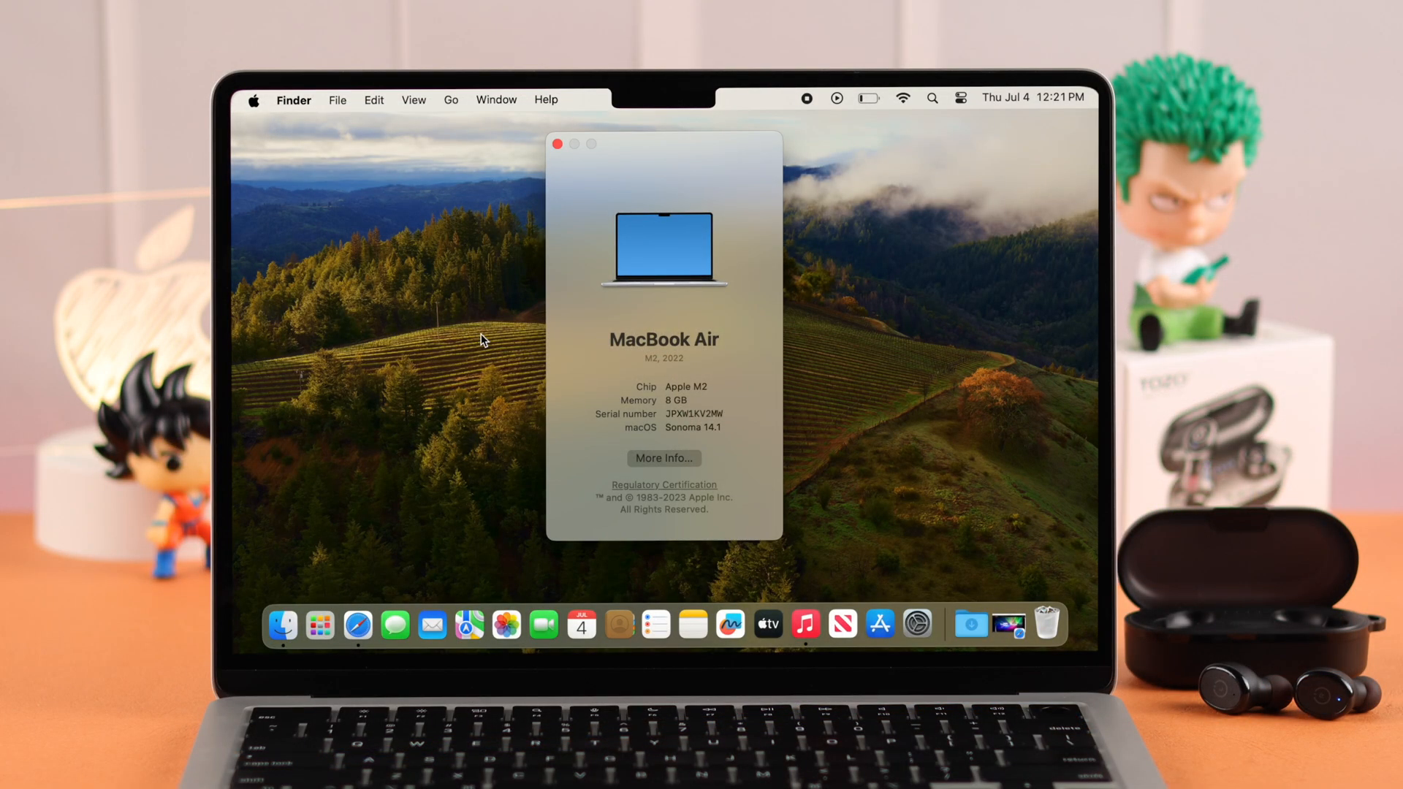
Close the About This Mac overview window, leaving only the desktop
click(960, 98)
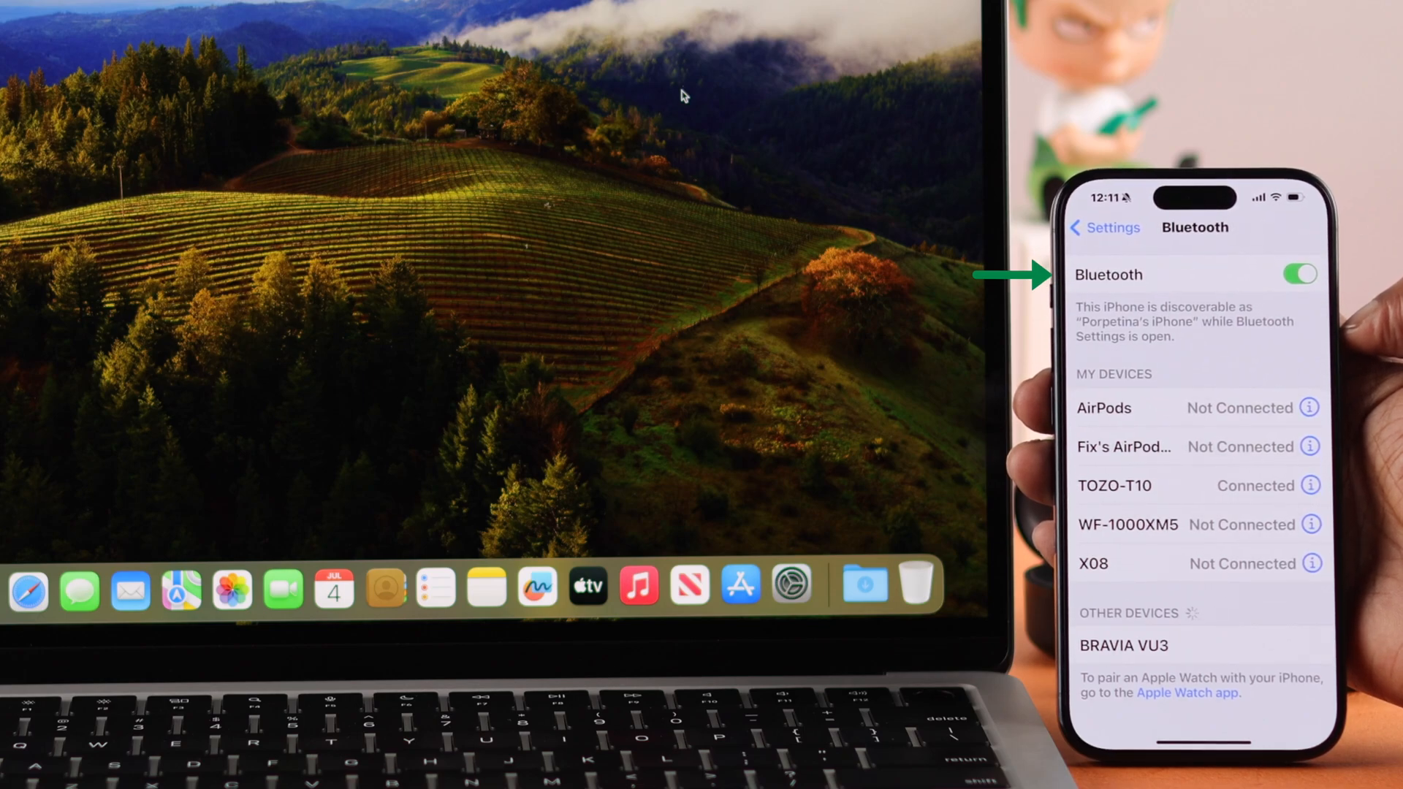
Switch off Bluetooth on the iPhone so TOZO-T10 disconnects from it
click(1298, 273)
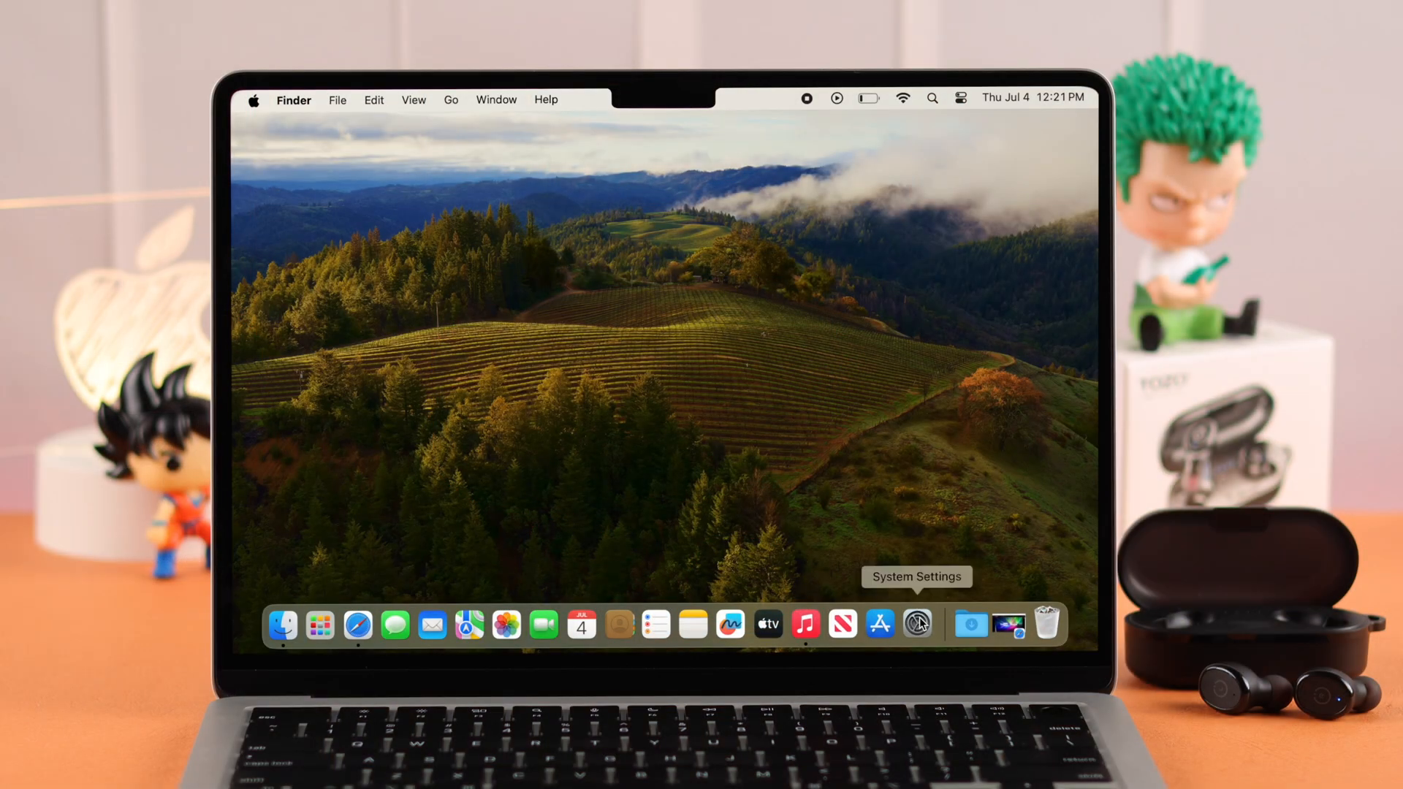
Connect the TOZO-T10 earbuds in System Settings Bluetooth, then close the window
click(916, 624)
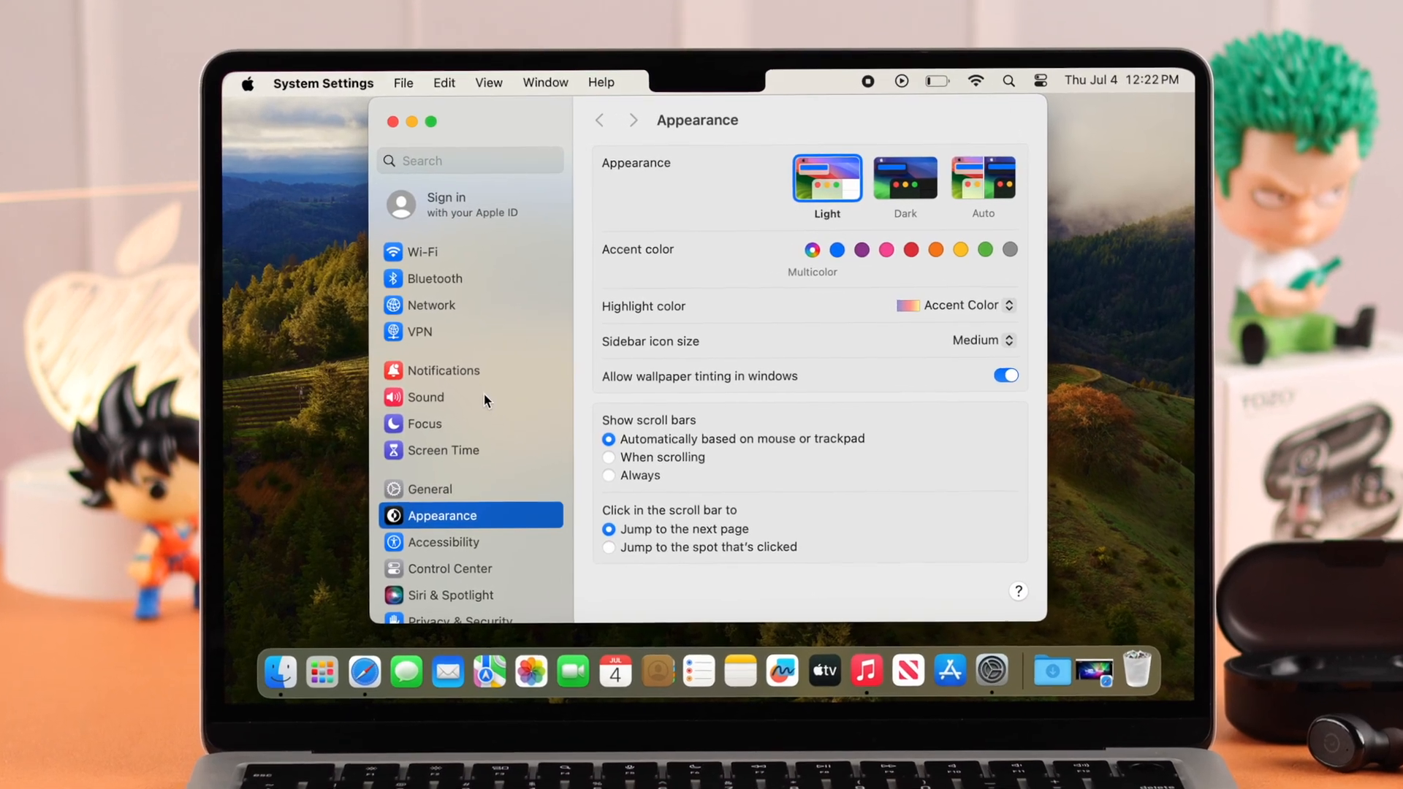
click(434, 276)
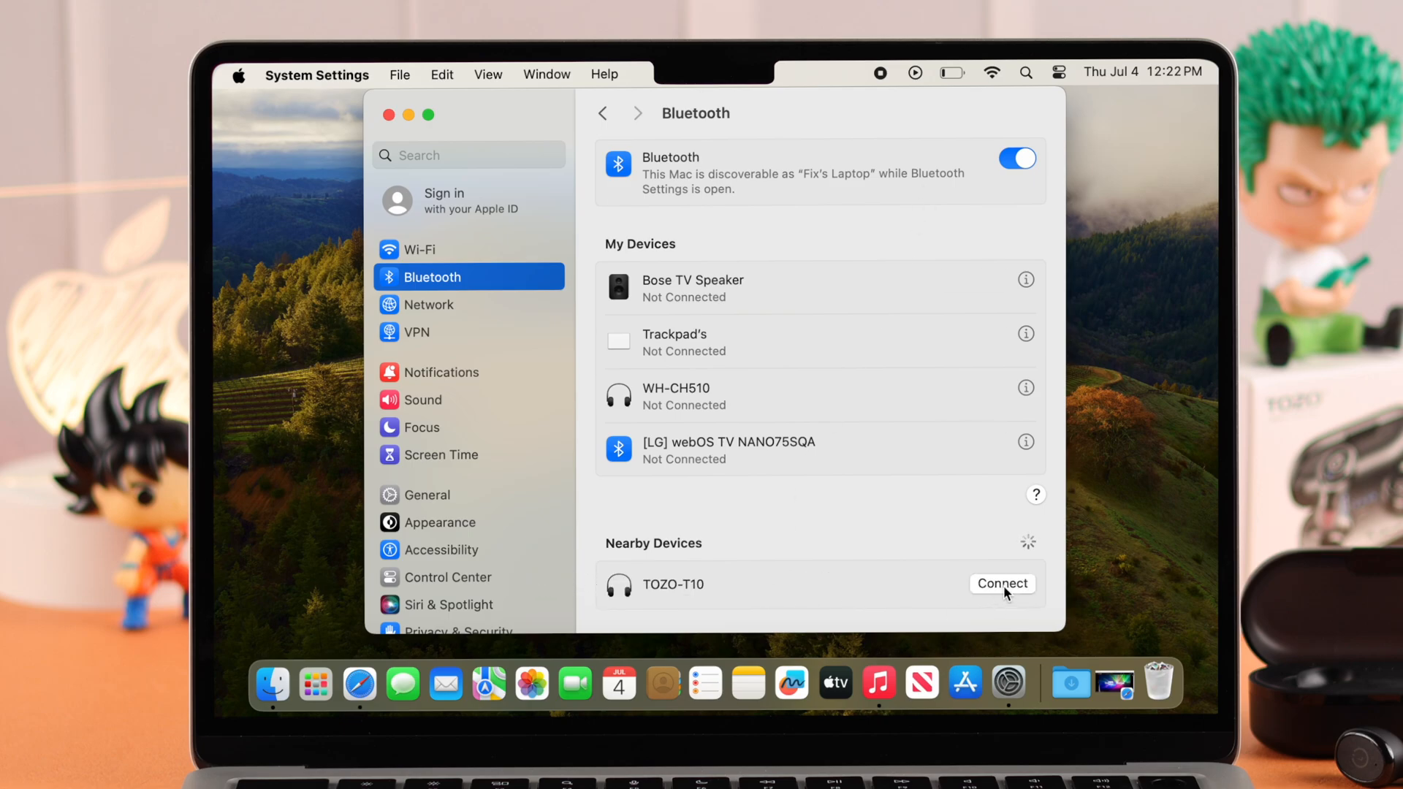
click(1002, 585)
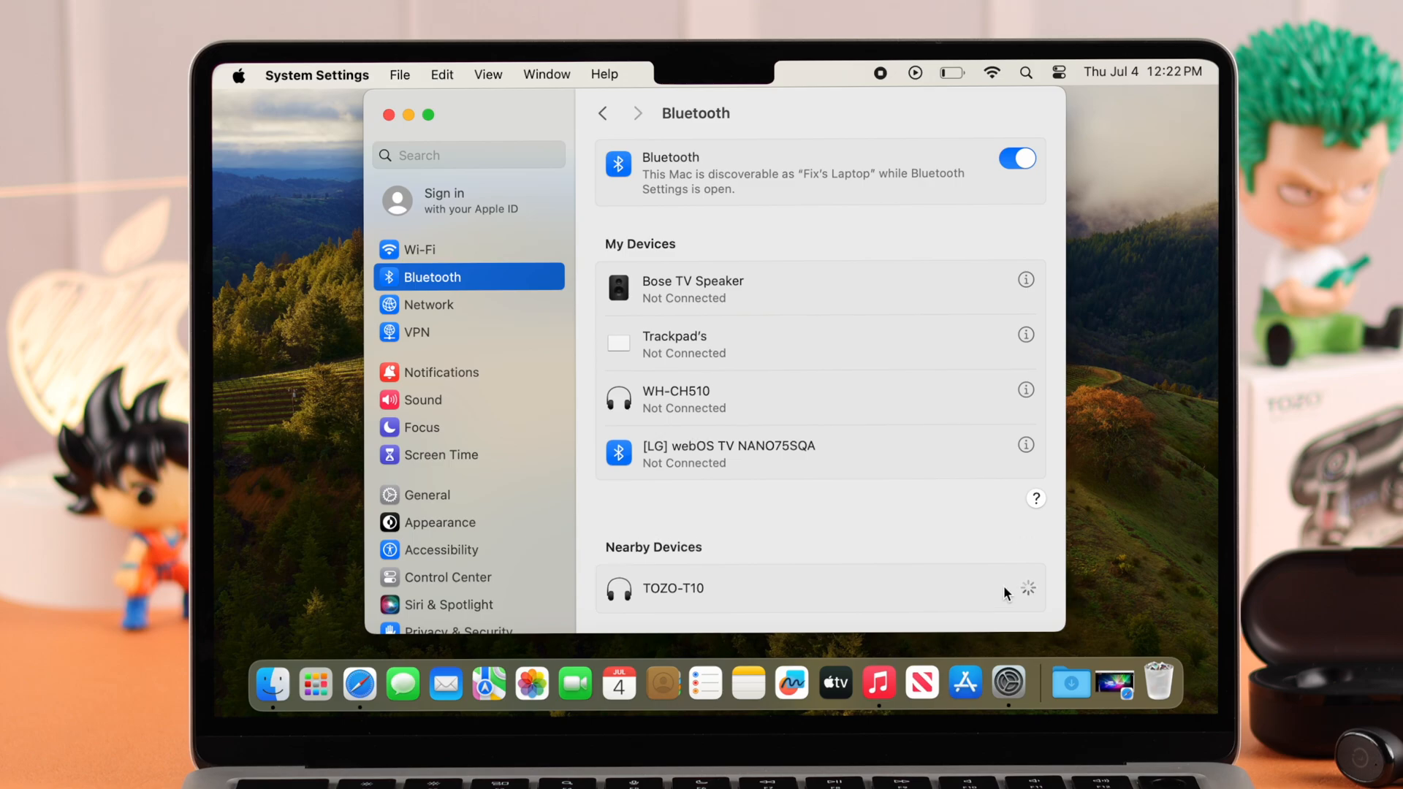
click(671, 587)
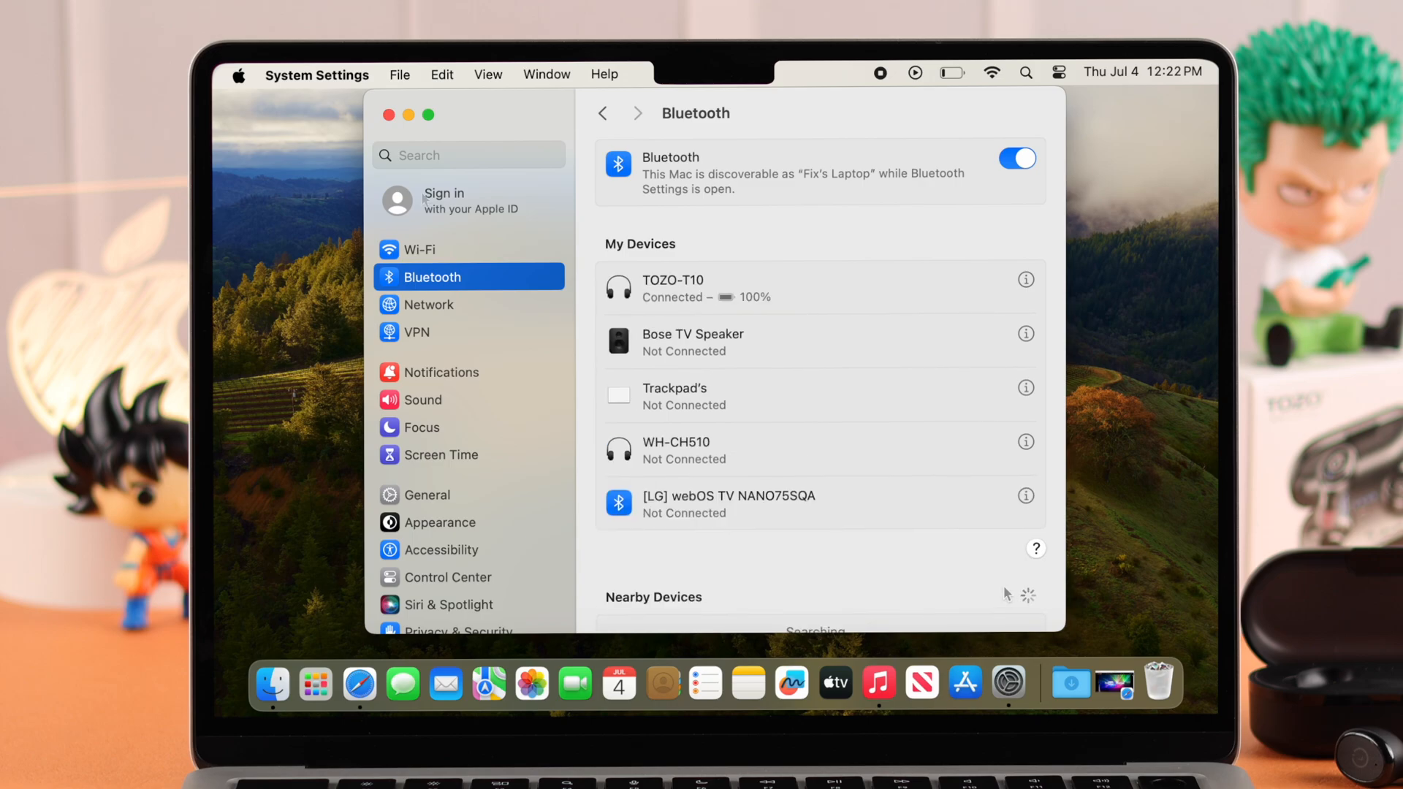
click(389, 114)
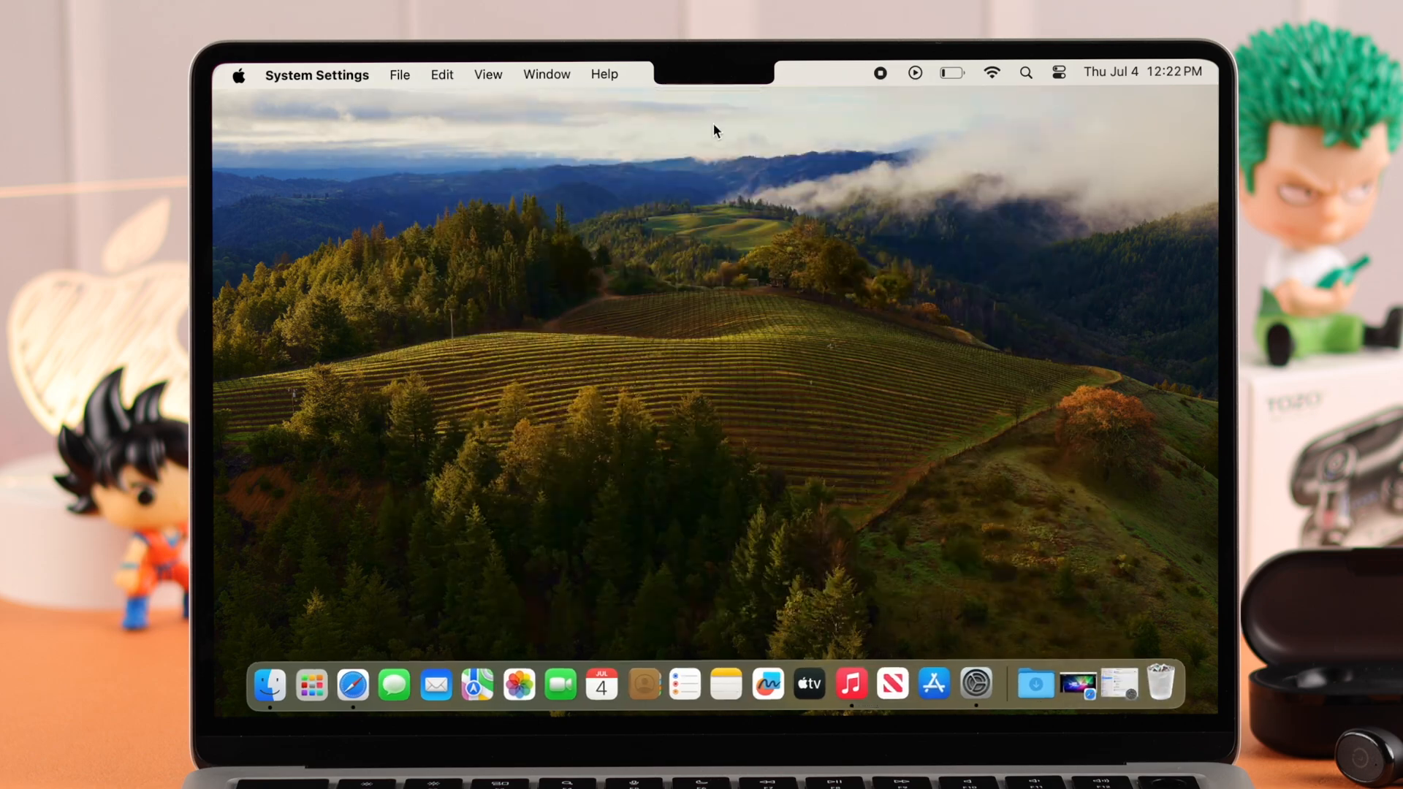
Select TOZO-T10 as the sound output from Control Center's Sound panel
click(1059, 73)
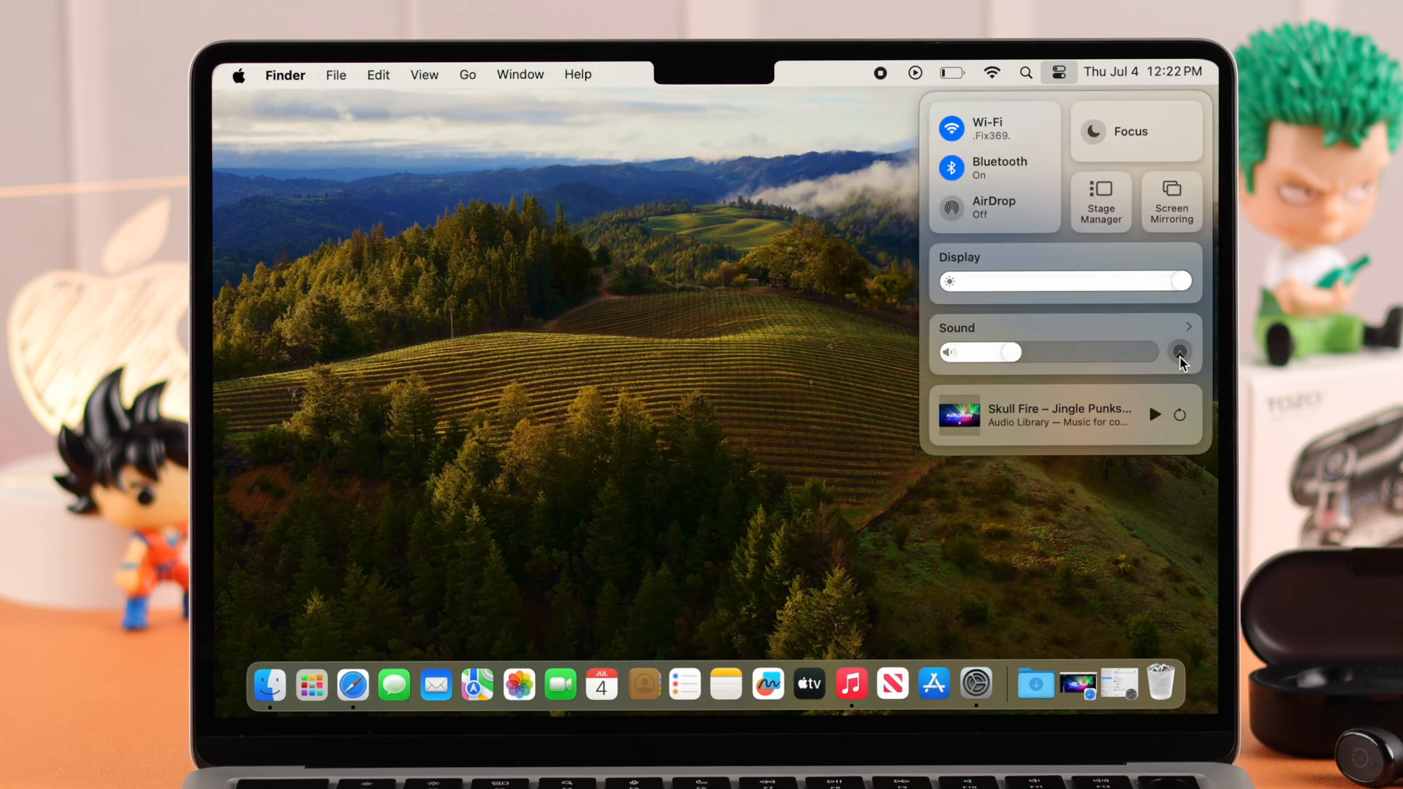
click(1183, 326)
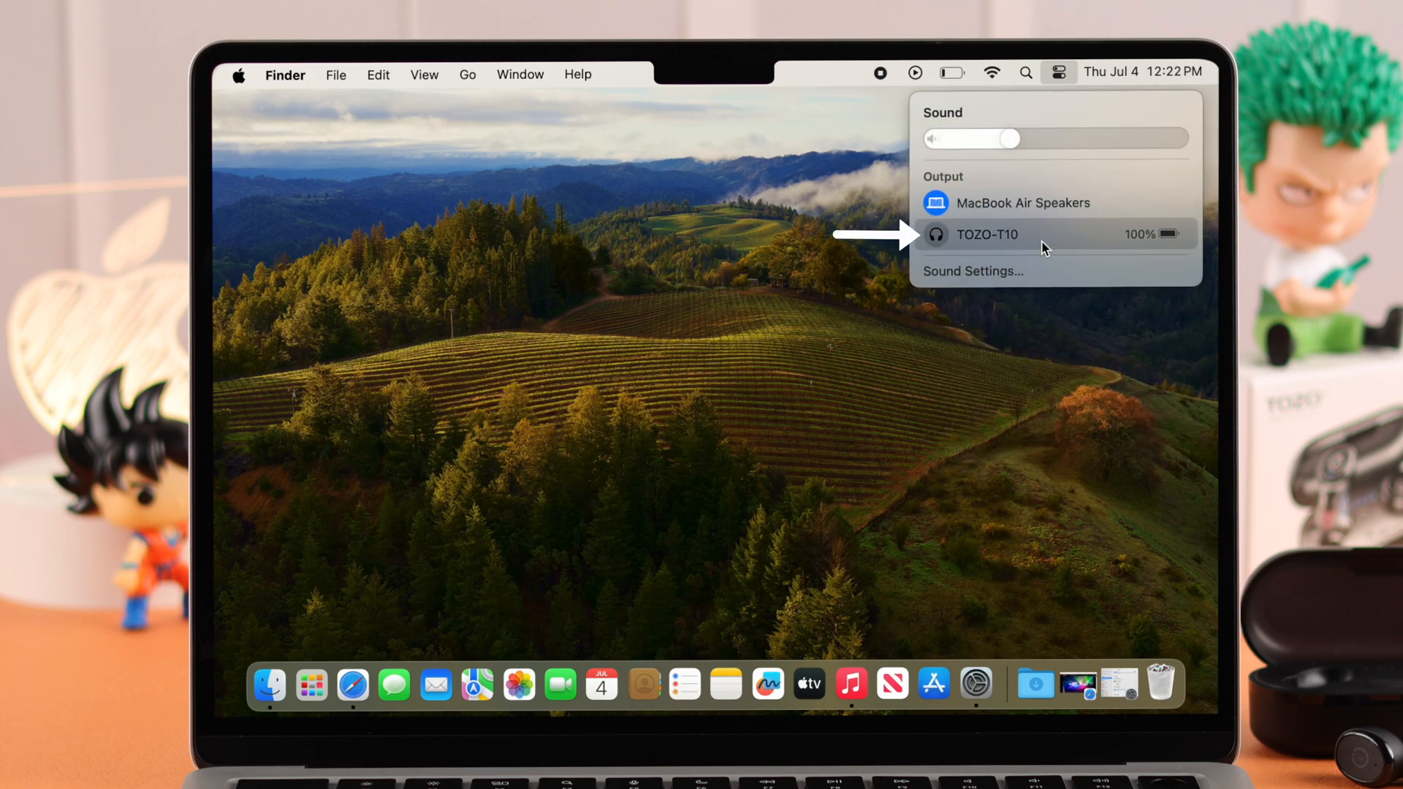
click(983, 234)
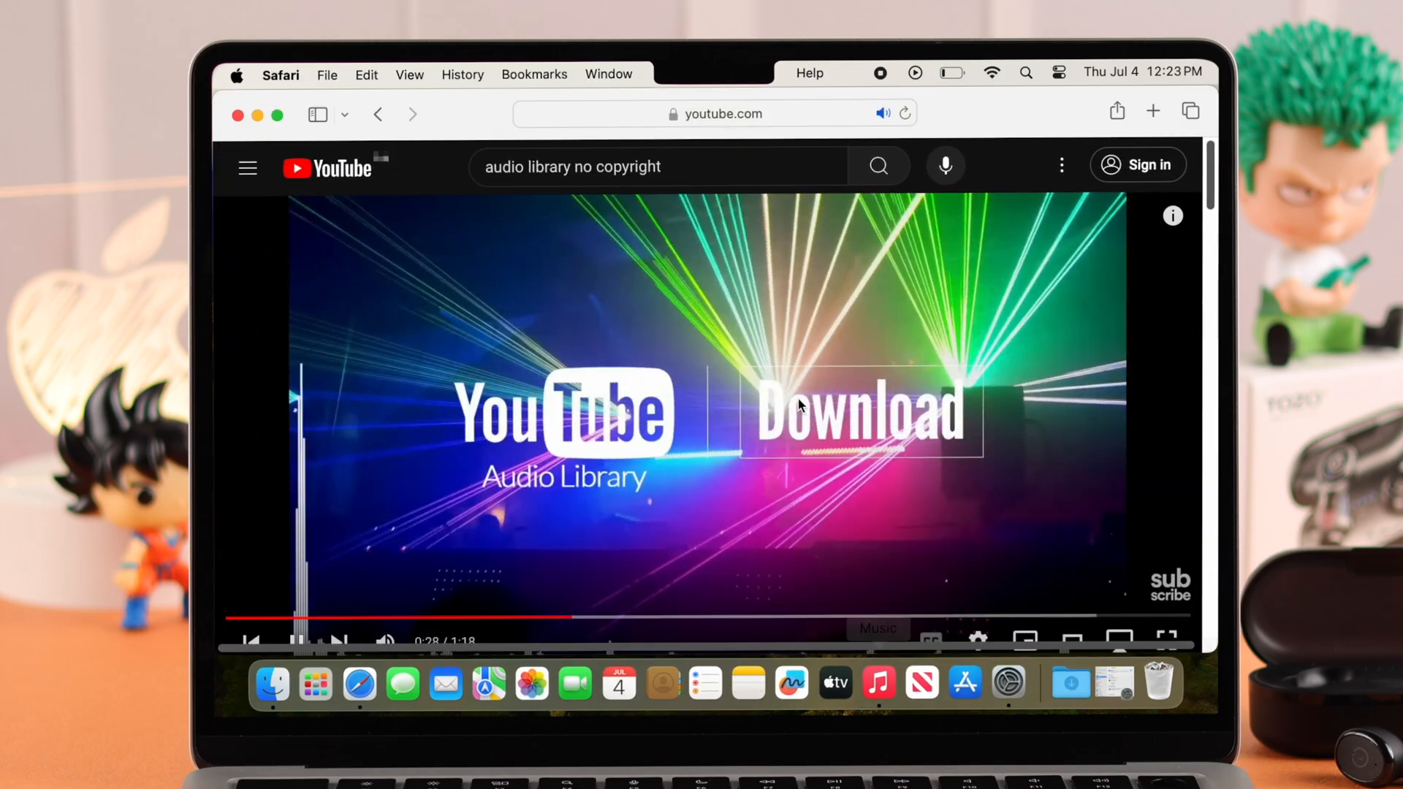
Play the Audio Library video to test the earbuds, then close Bluetooth settings
click(1007, 684)
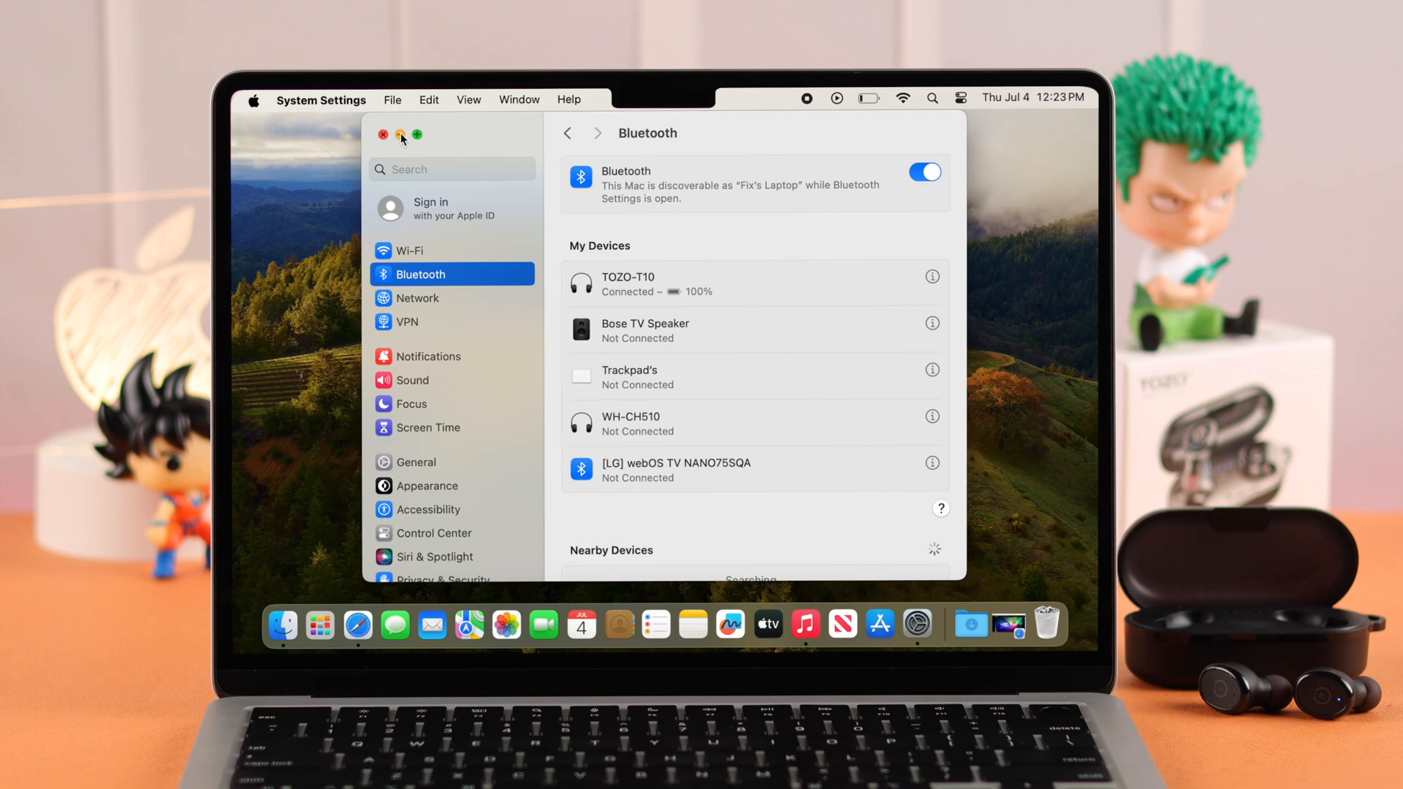
click(383, 134)
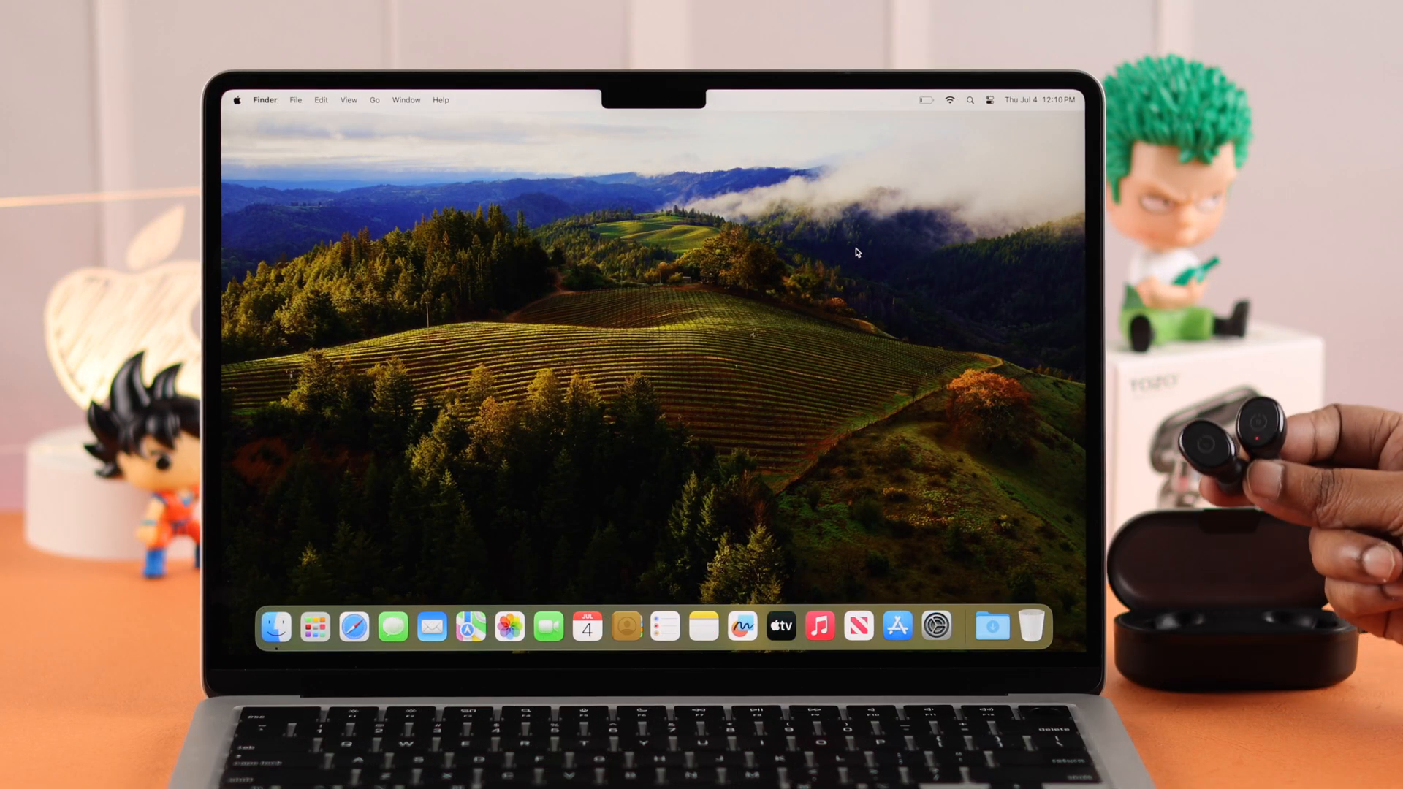